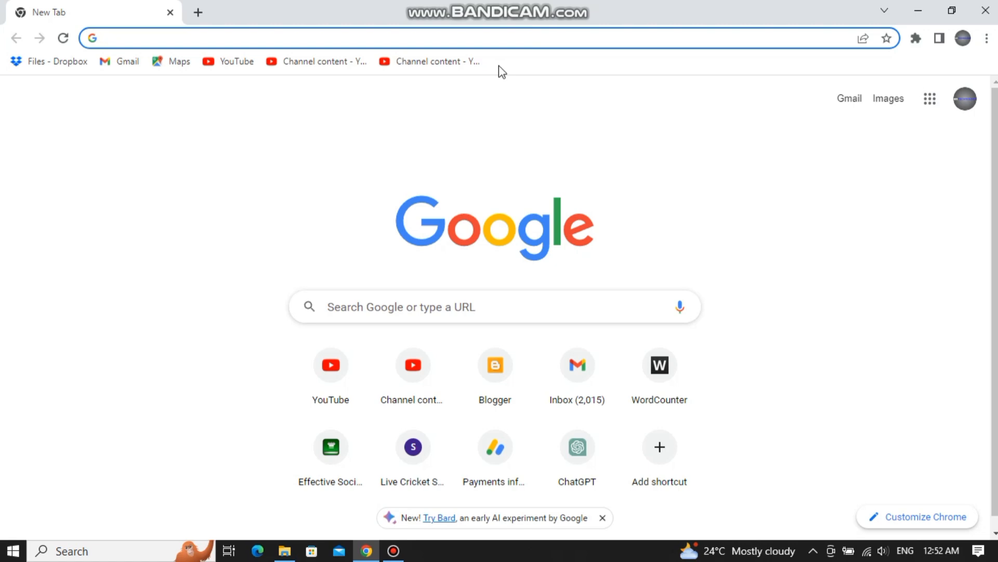
# Search Google for "logoai" from the address bar.
pyautogui.click(255, 37)
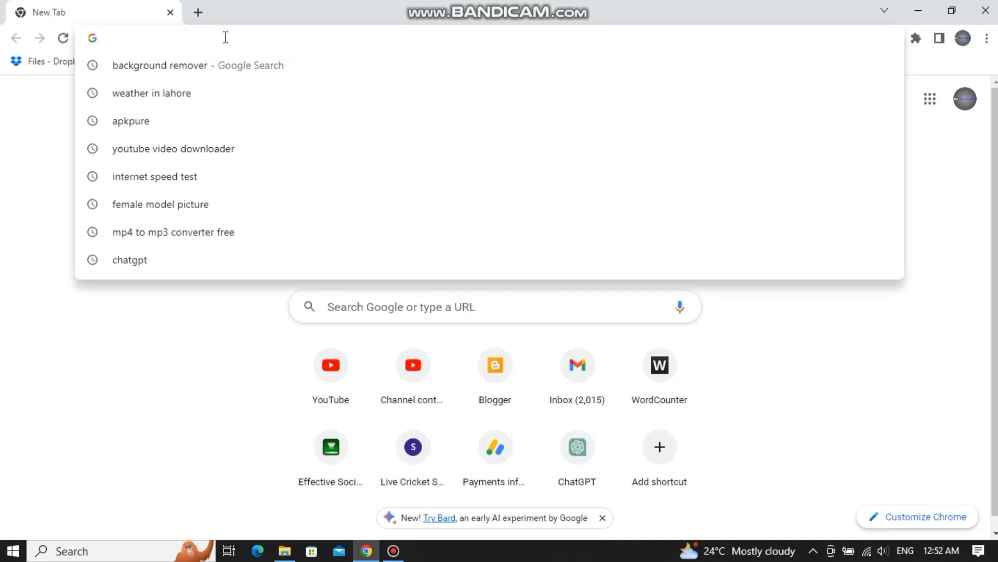
pyautogui.write('logoai')
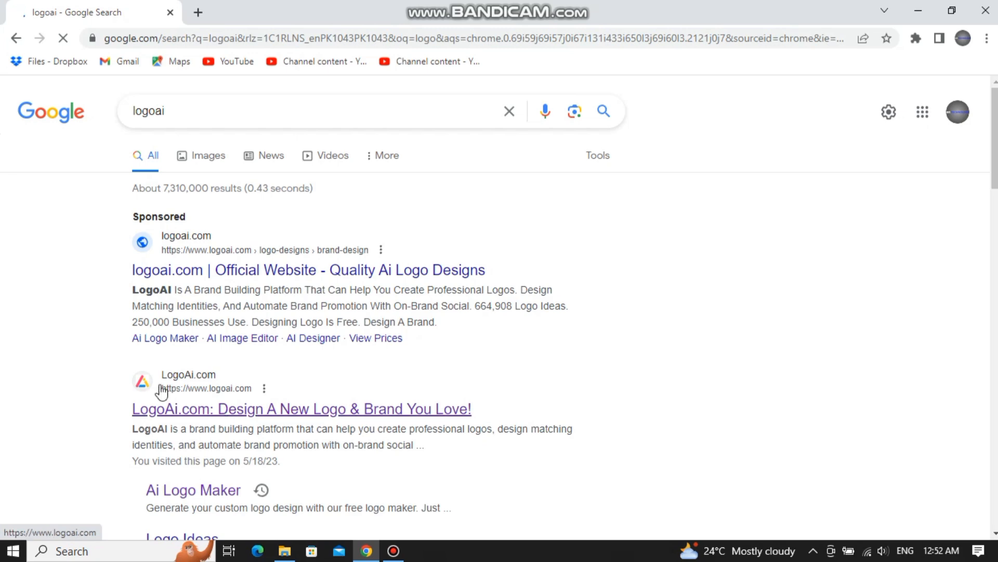
# Go to LogoAi.com, start a new logo and enter "Mr Technology" as the logo name.
pyautogui.click(301, 408)
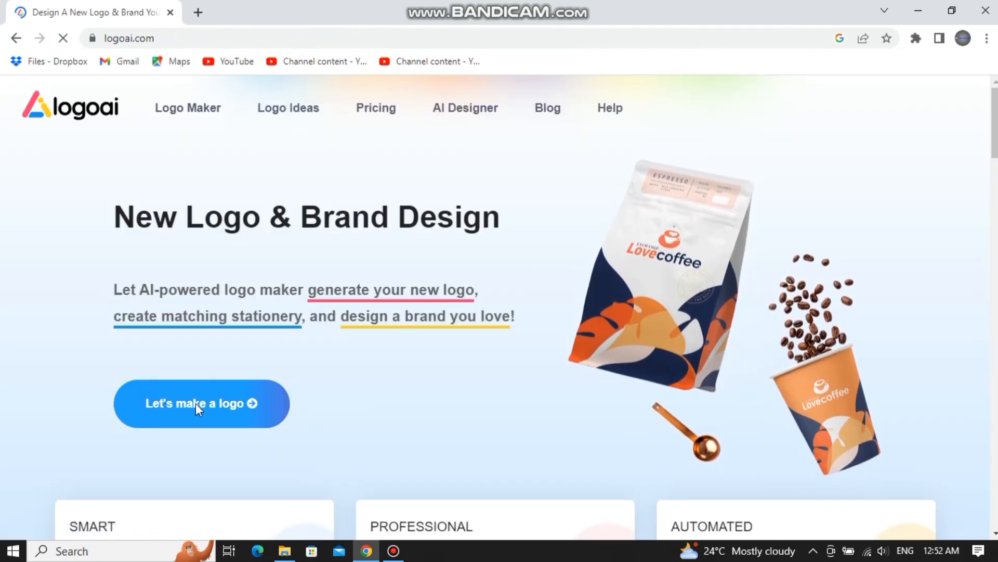
pyautogui.click(200, 404)
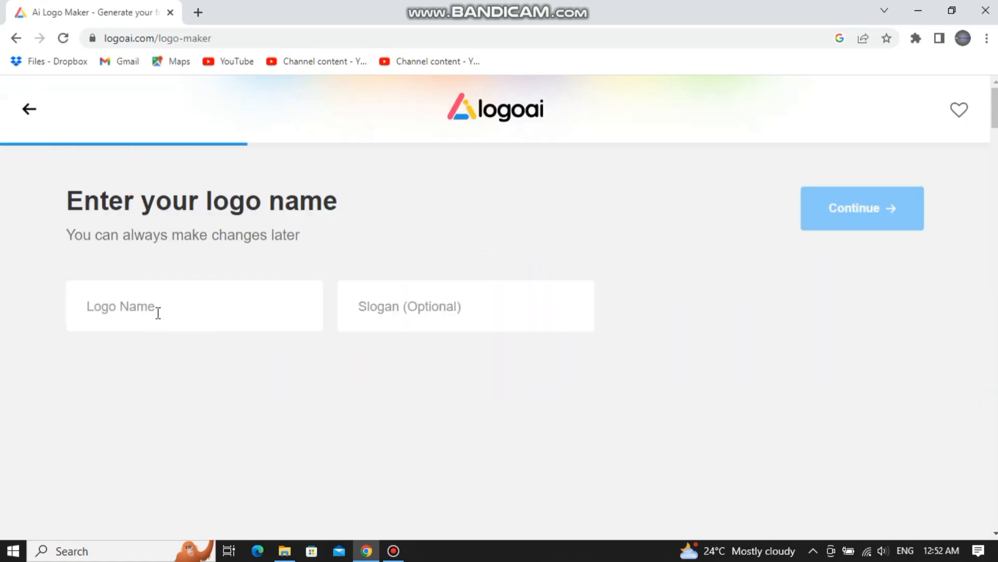
pyautogui.click(466, 305)
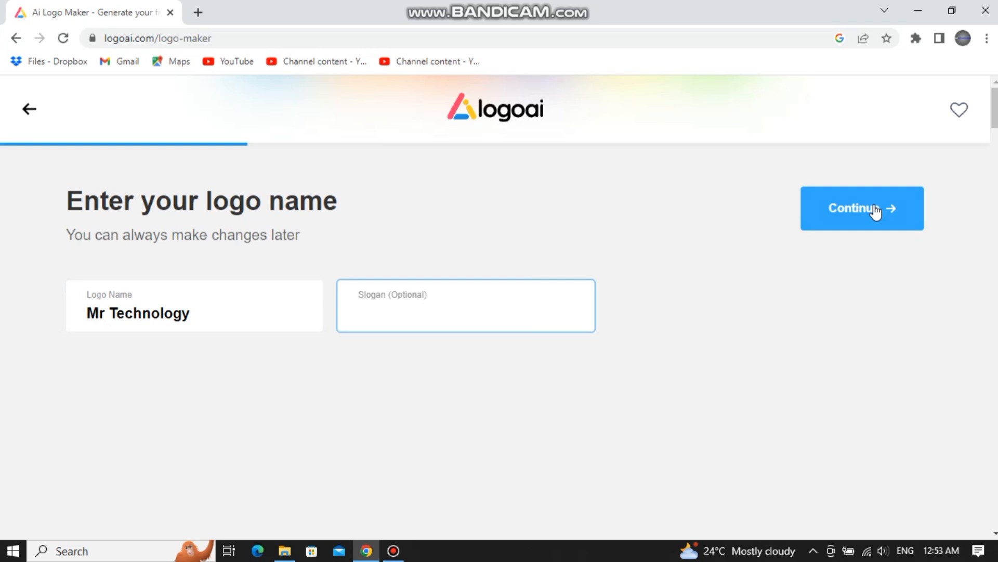
# Continue to generate the logo designs for Mr Technology.
pyautogui.click(861, 208)
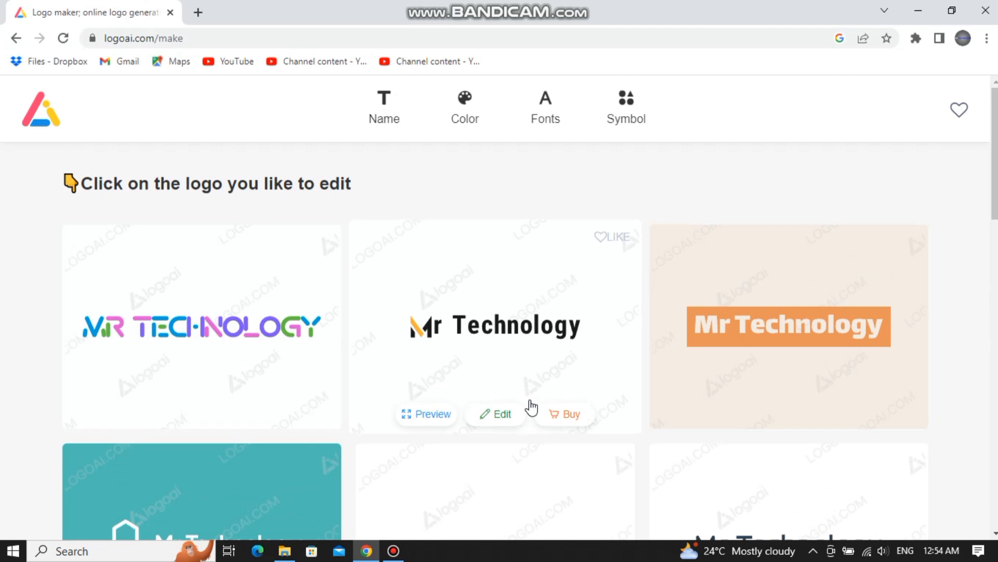
pyautogui.scroll(-3)
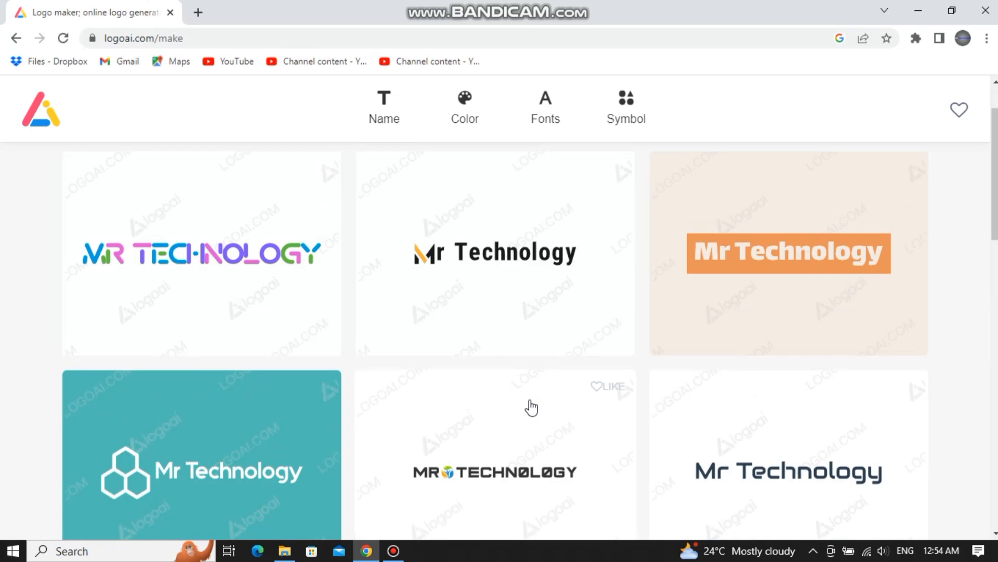